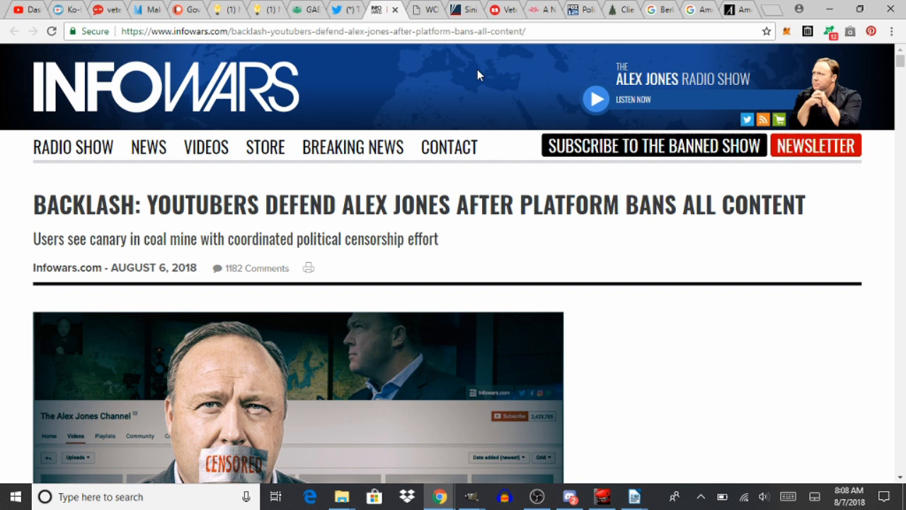
scroll(down, 3)
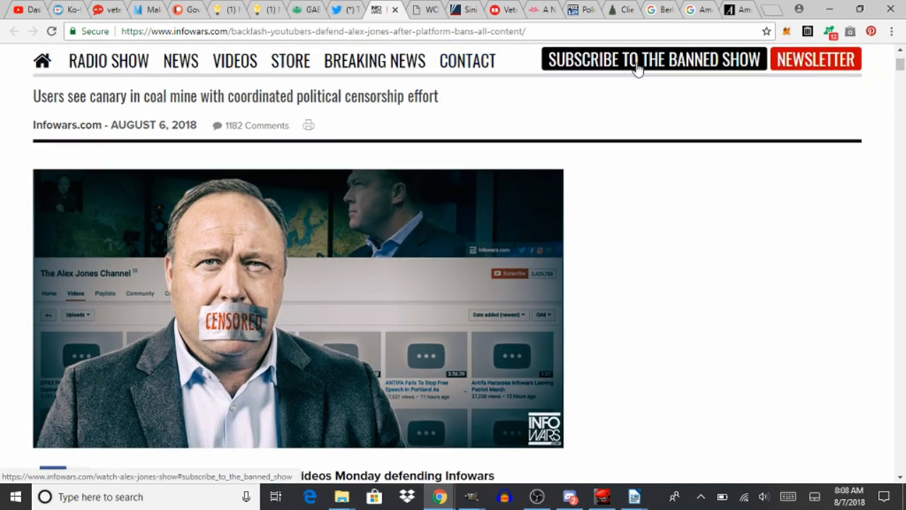
scroll(down, 3)
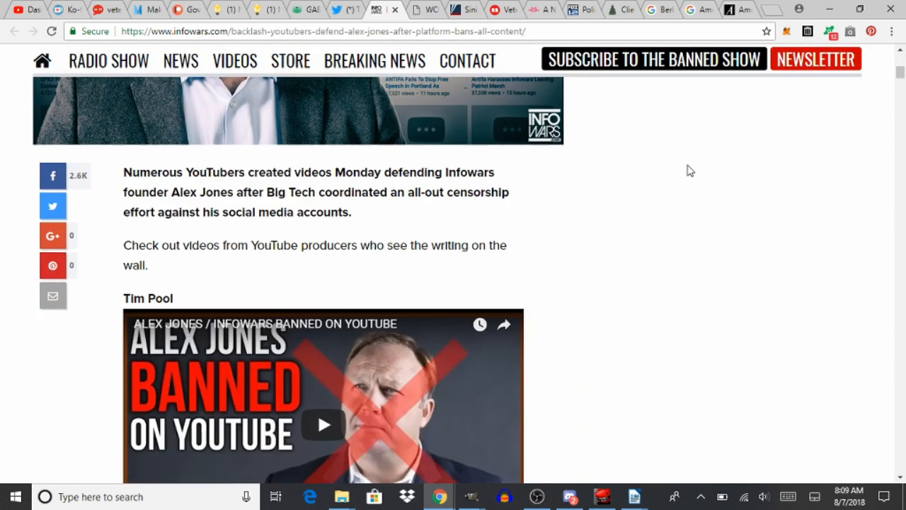
scroll(down, 3)
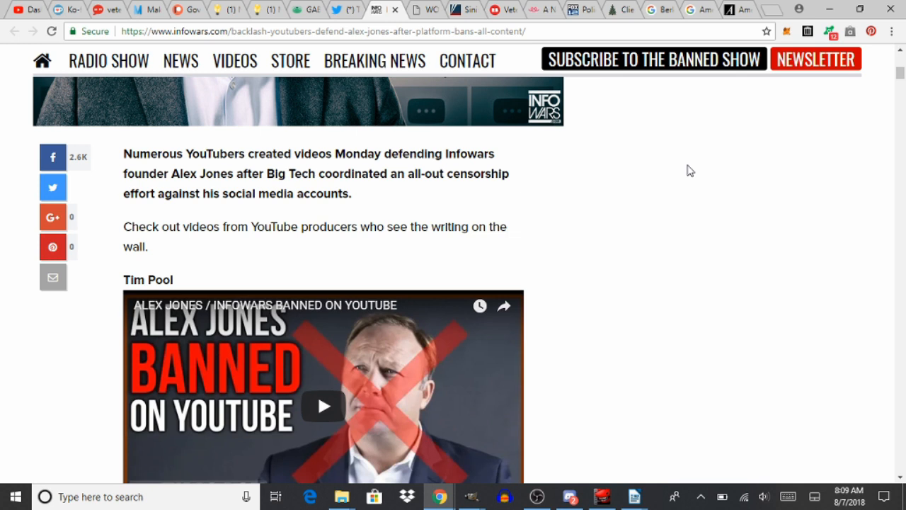
scroll(down, 3)
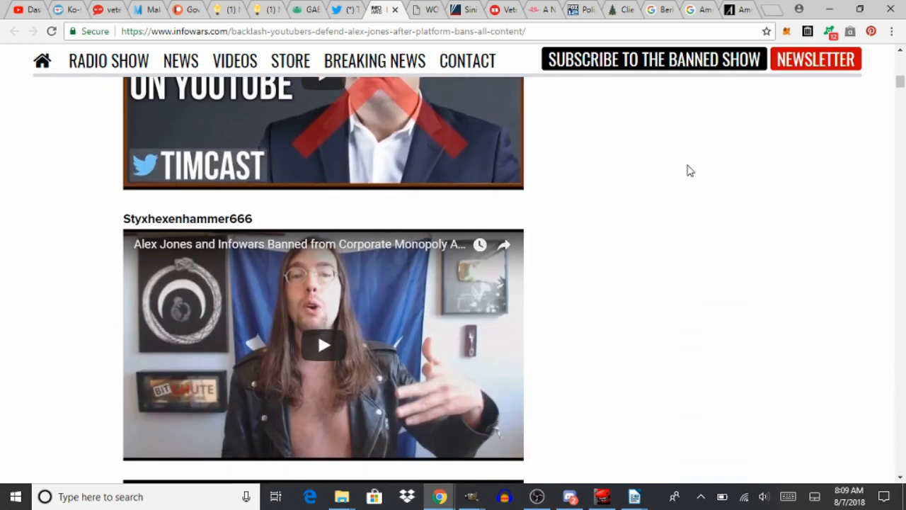
scroll(down, 3)
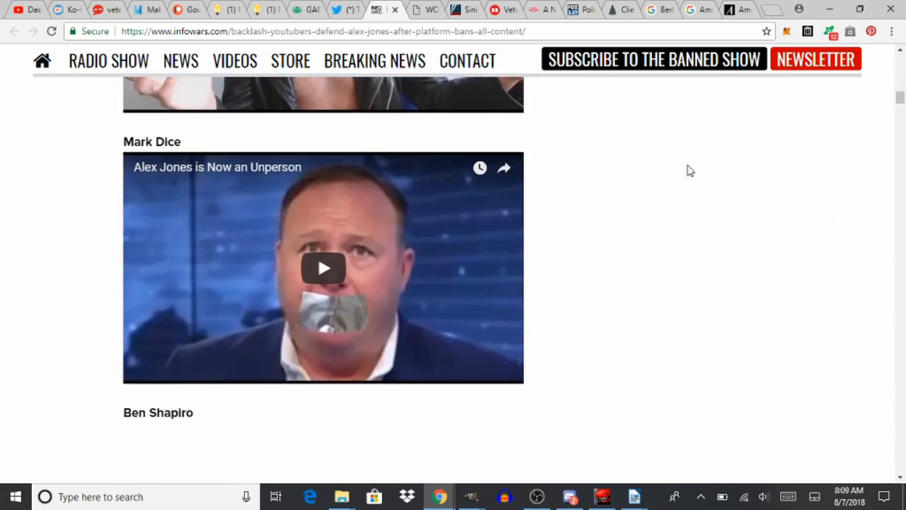
scroll(down, 3)
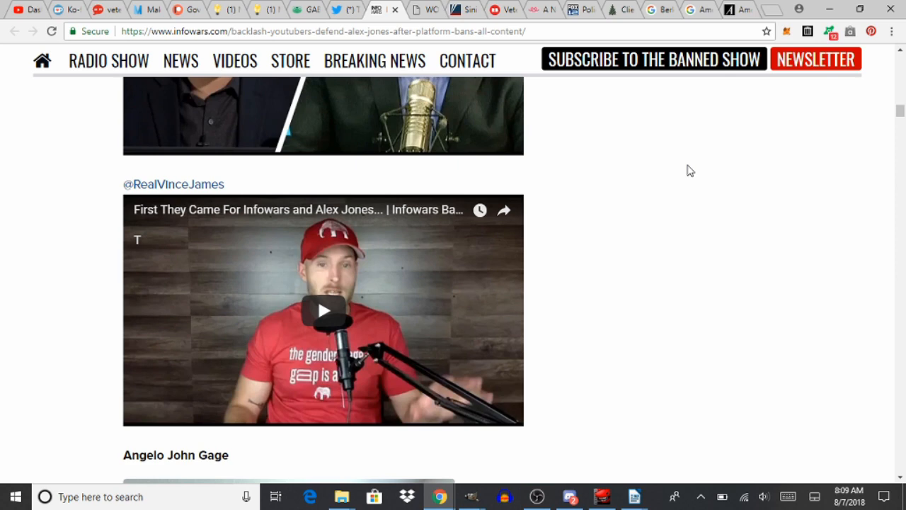
scroll(down, 3)
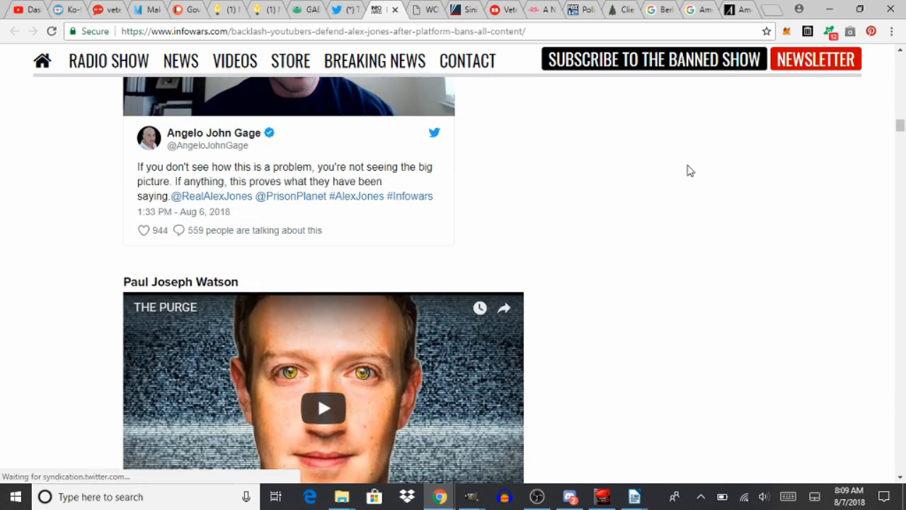
scroll(down, 3)
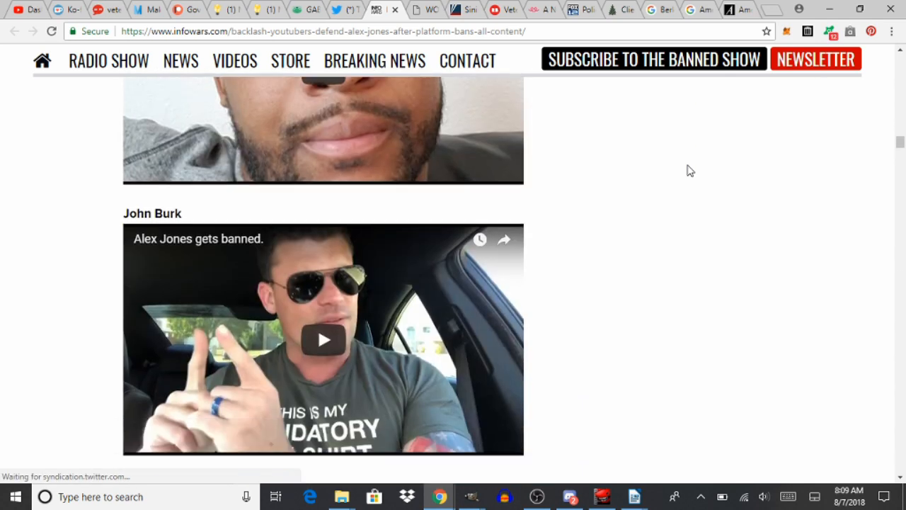
scroll(down, 3)
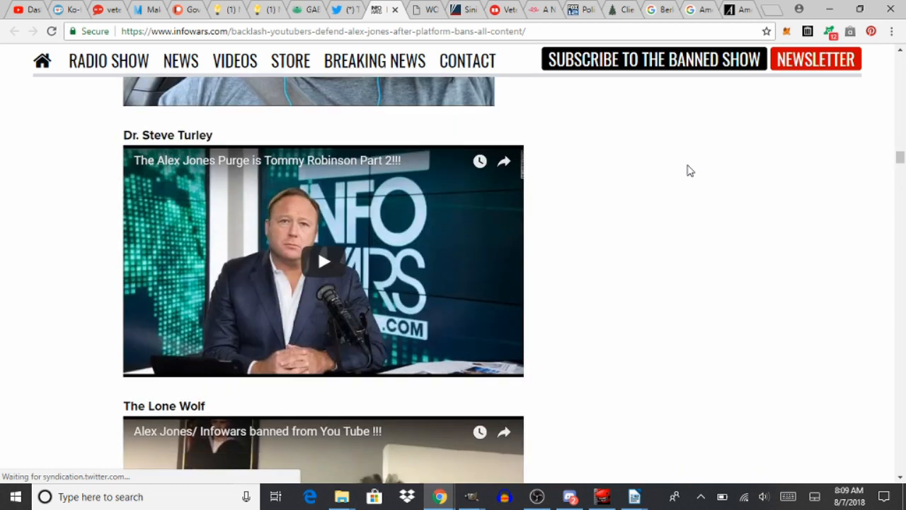
scroll(down, 3)
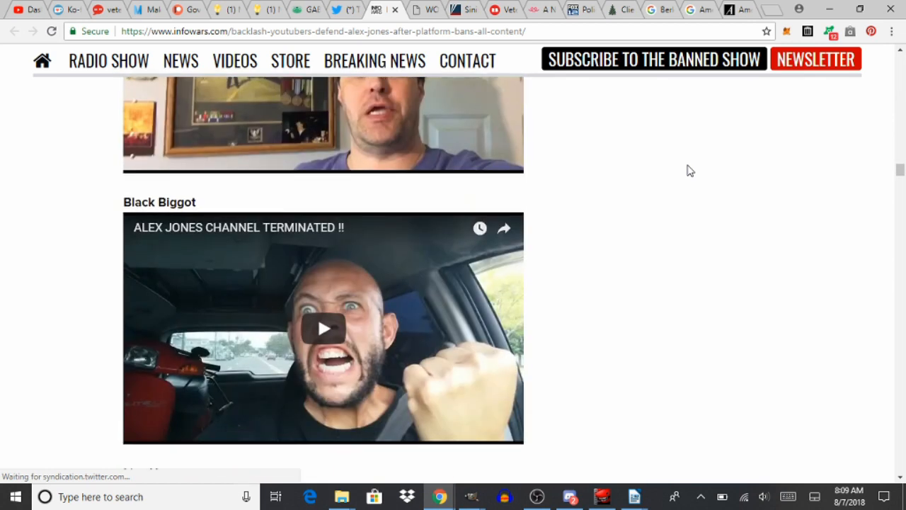
scroll(down, 3)
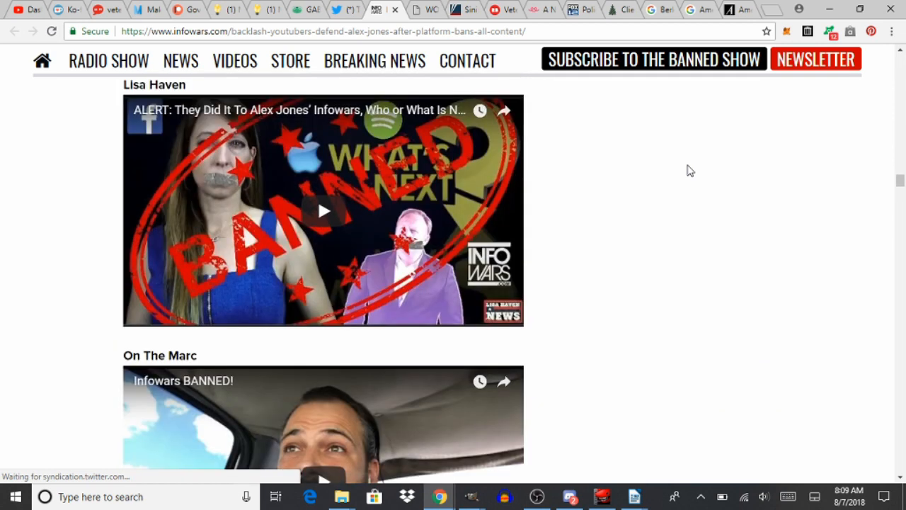
scroll(down, 3)
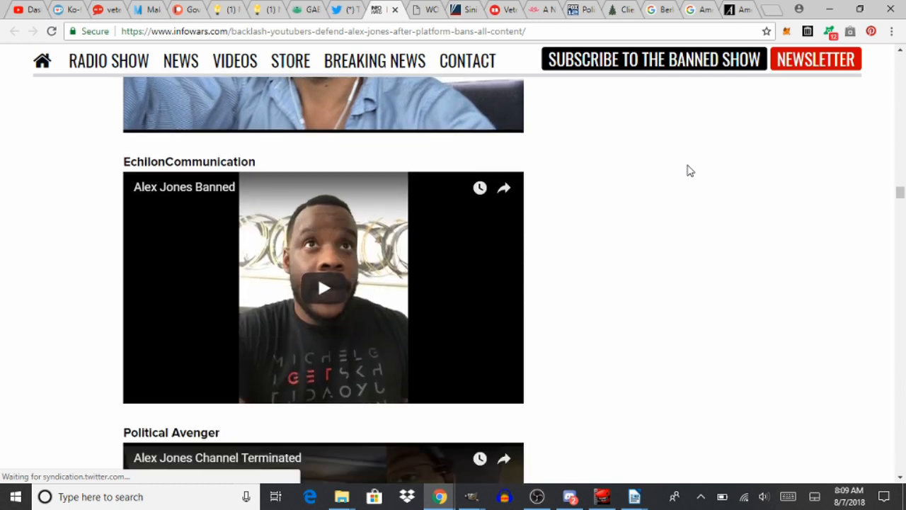
scroll(down, 3)
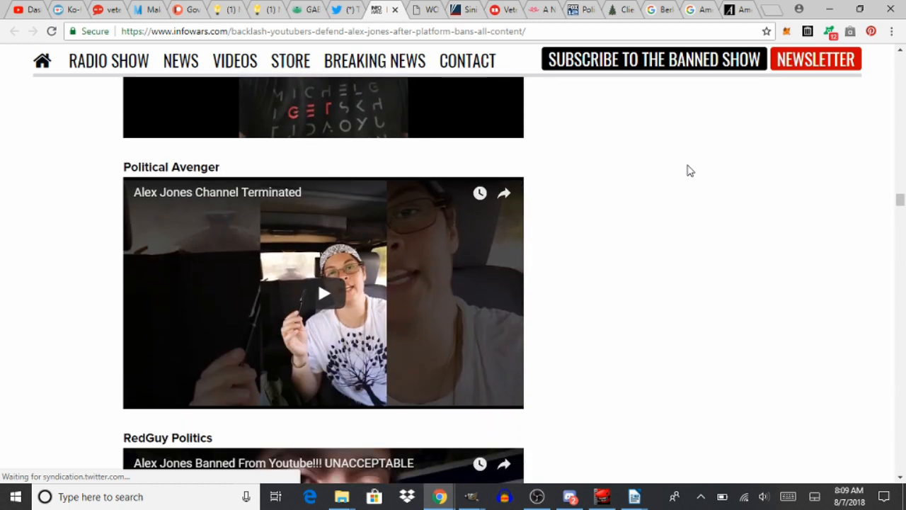
scroll(down, 3)
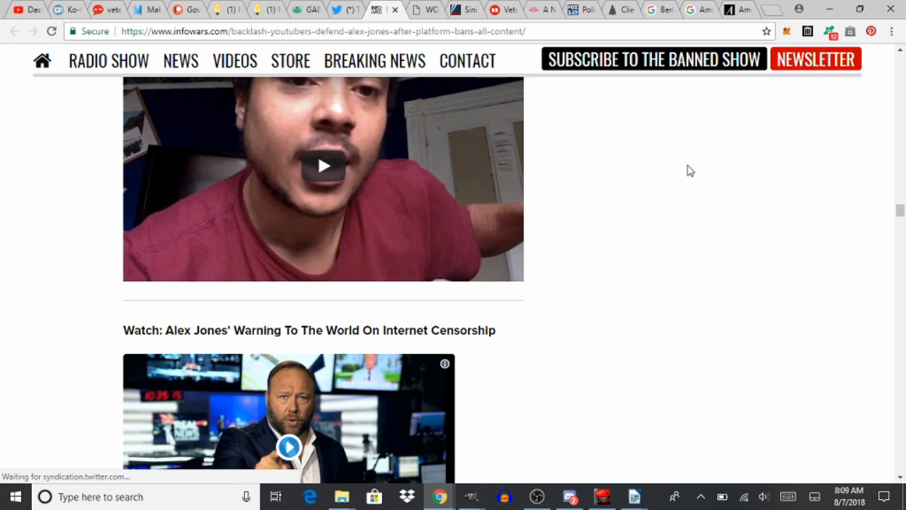
scroll(down, 3)
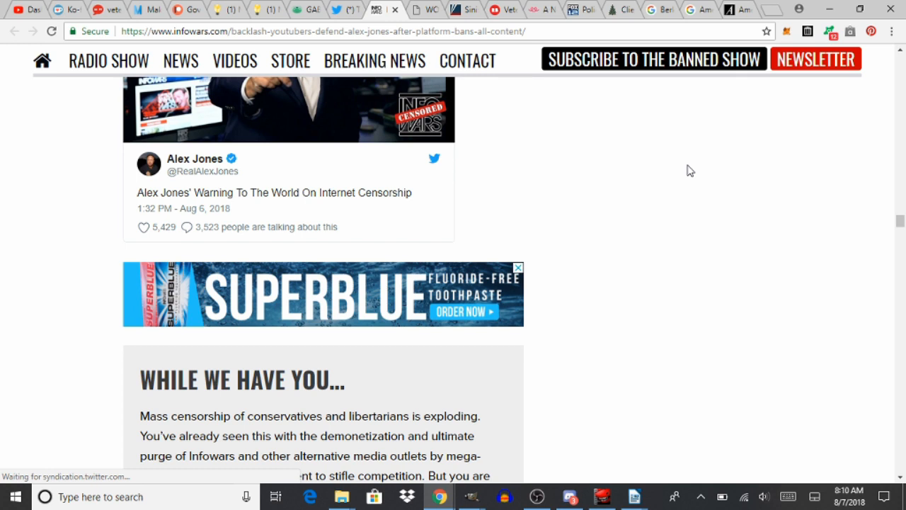
scroll(down, 3)
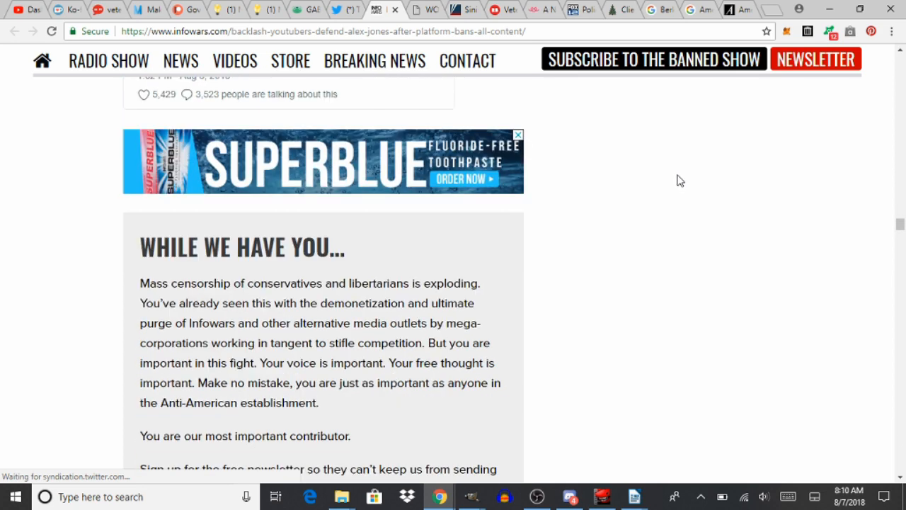
scroll(down, 3)
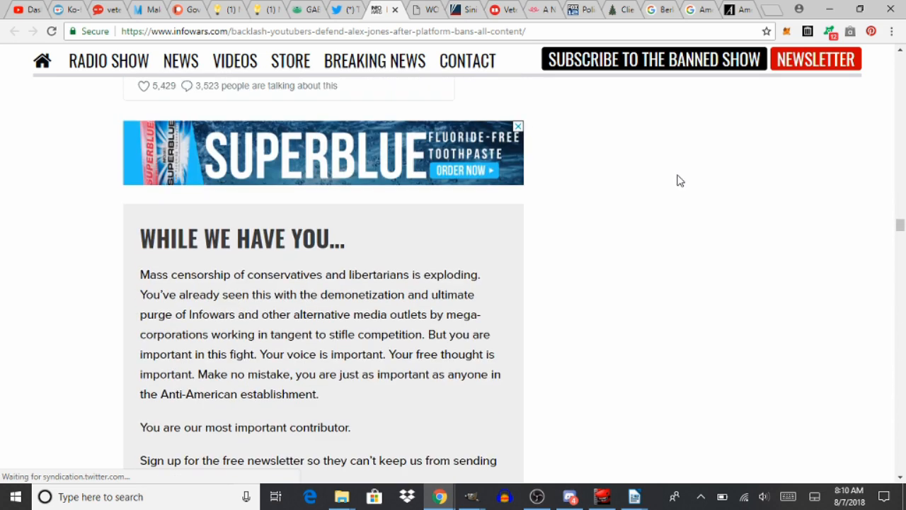
scroll(down, 3)
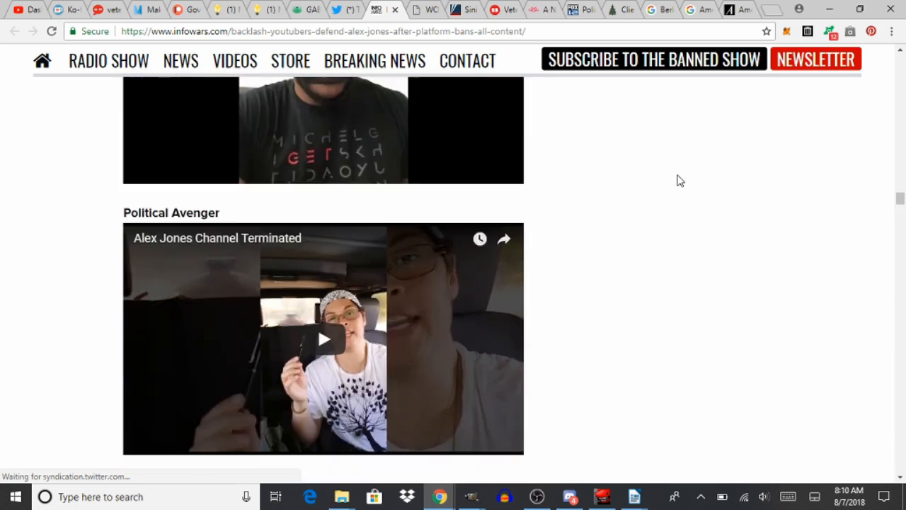
scroll(down, 3)
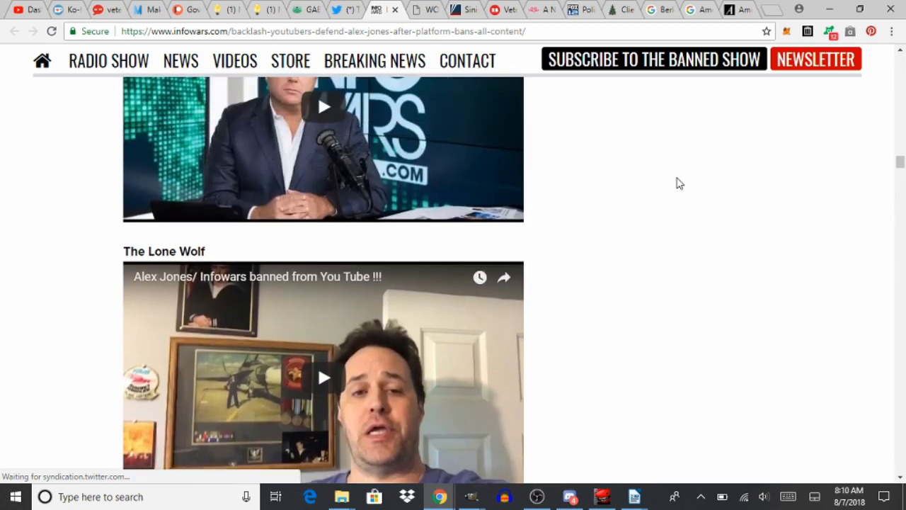
scroll(down, 3)
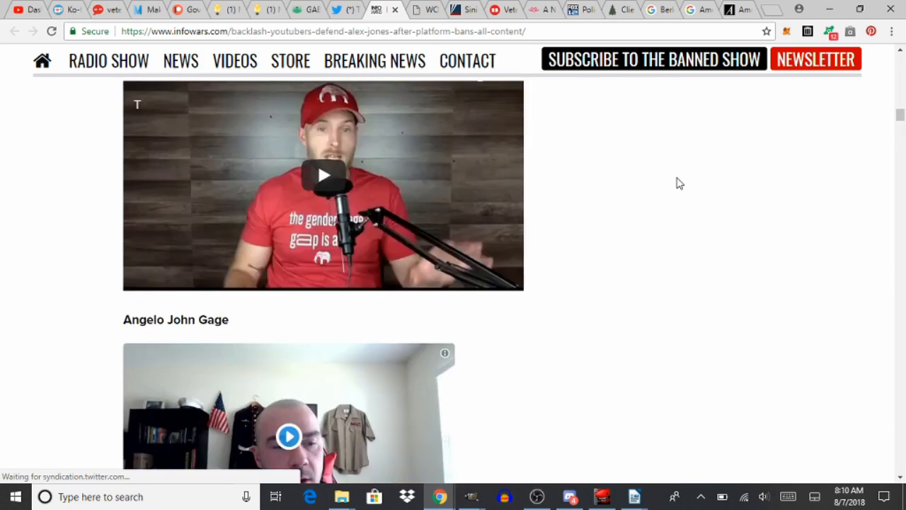